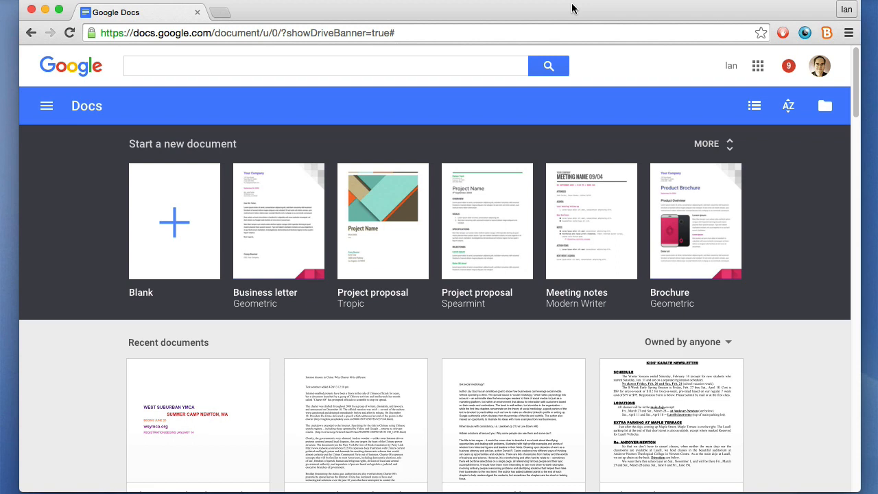
pyautogui.moveTo(613, 73)
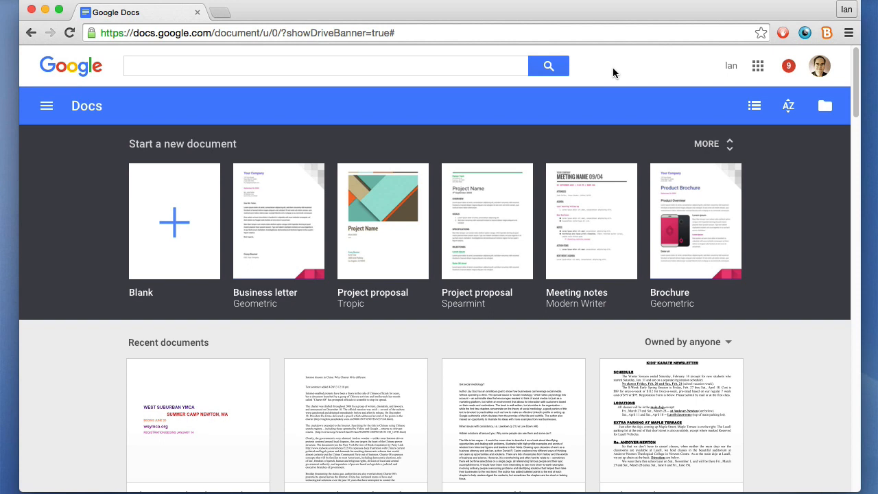
pyautogui.moveTo(639, 70)
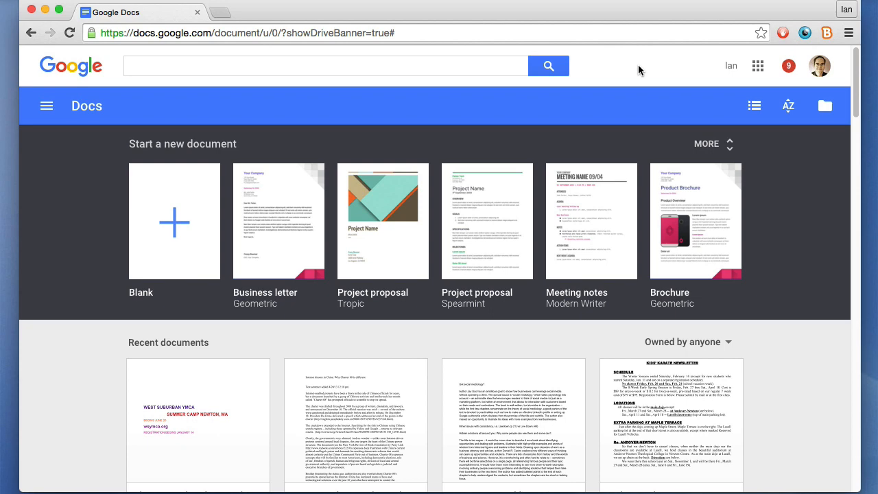
pyautogui.moveTo(654, 88)
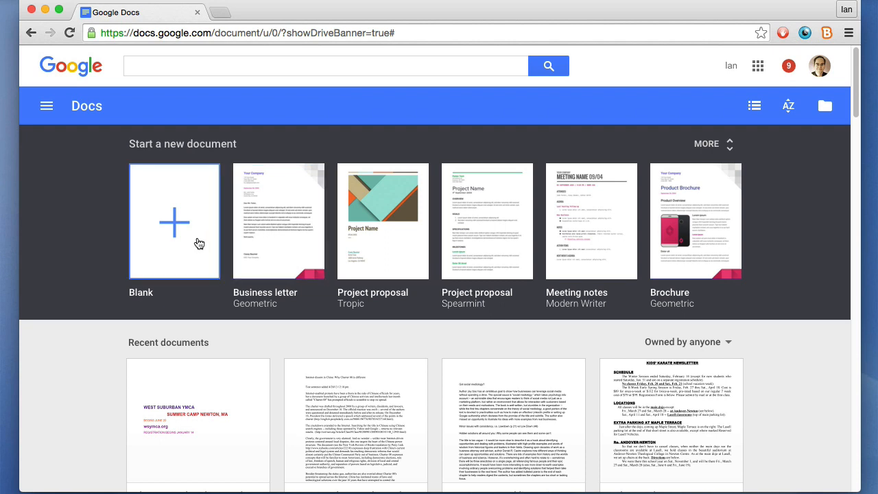
# - Scroll down the Docs home to the Recent documents grid and hover a document card
pyautogui.click(174, 221)
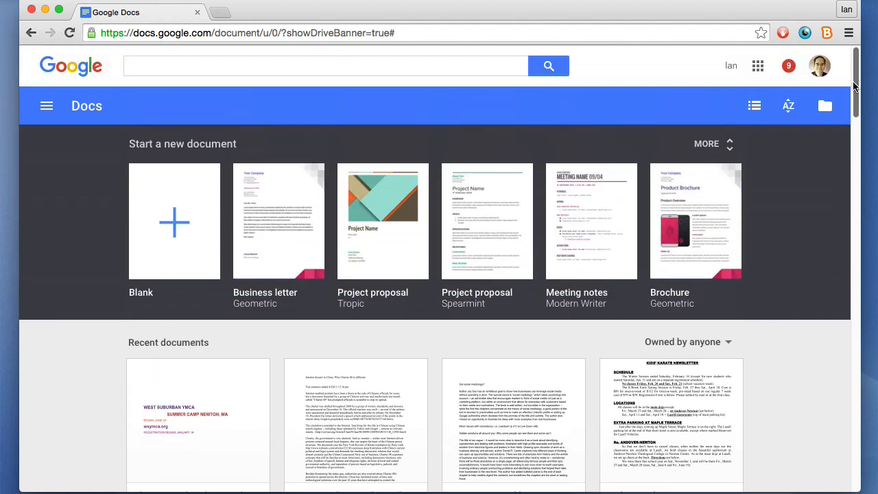
pyautogui.moveTo(808, 403)
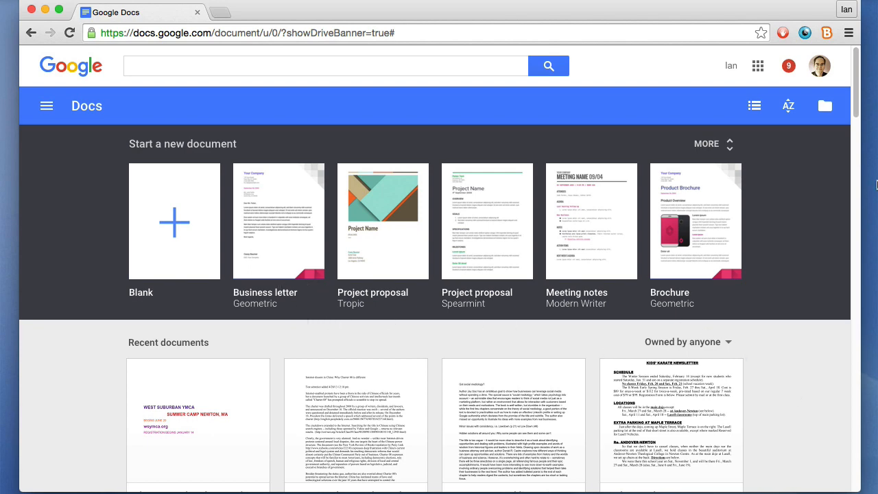
pyautogui.scroll(-3)
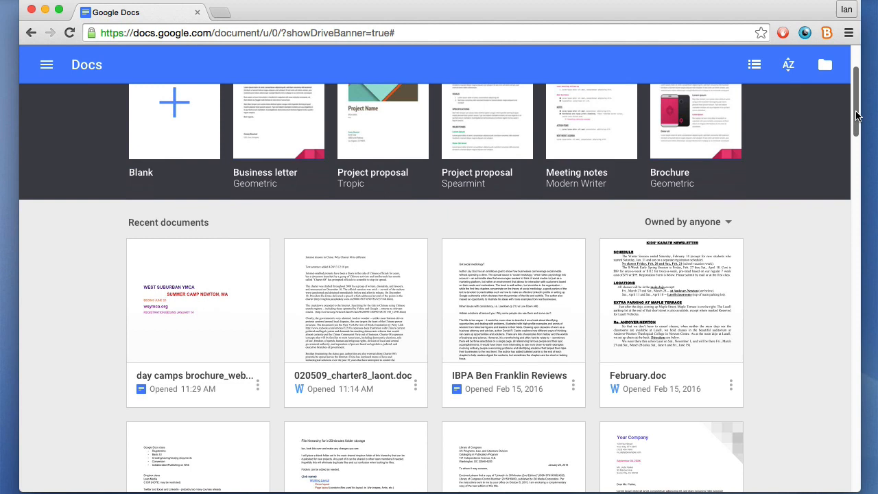
pyautogui.scroll(-3)
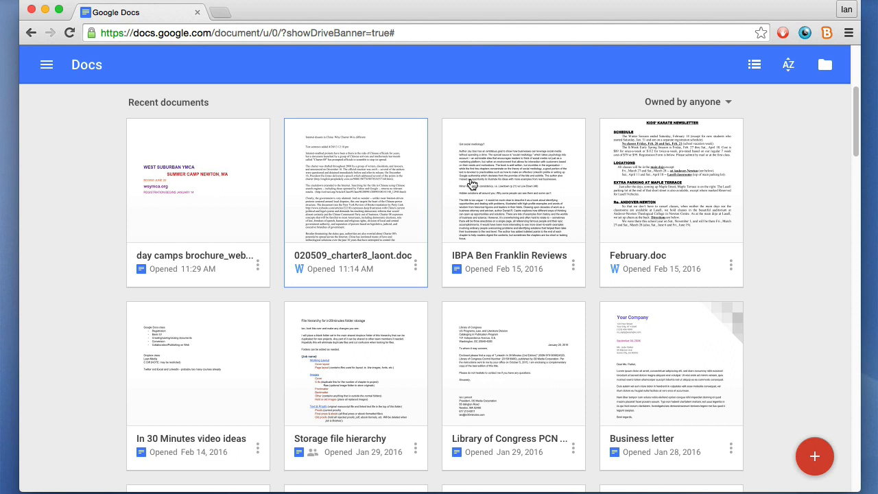
pyautogui.click(513, 181)
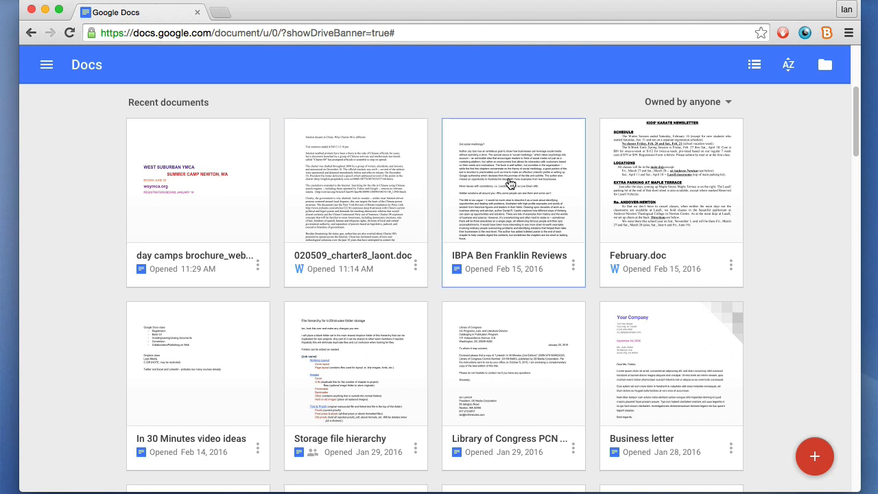
pyautogui.moveTo(511, 243)
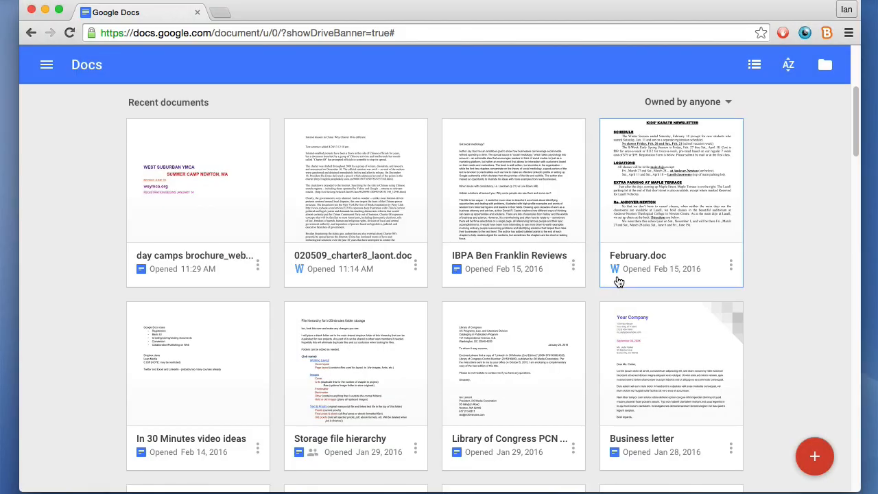
pyautogui.moveTo(619, 282)
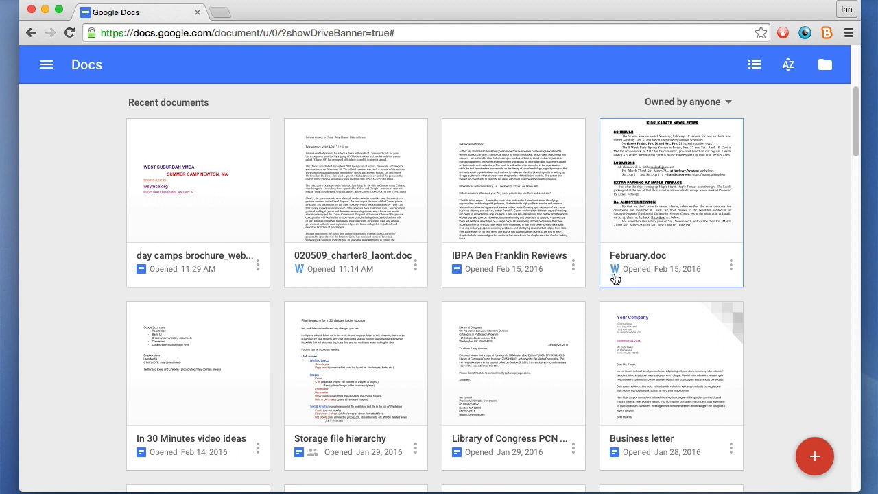
pyautogui.moveTo(617, 280)
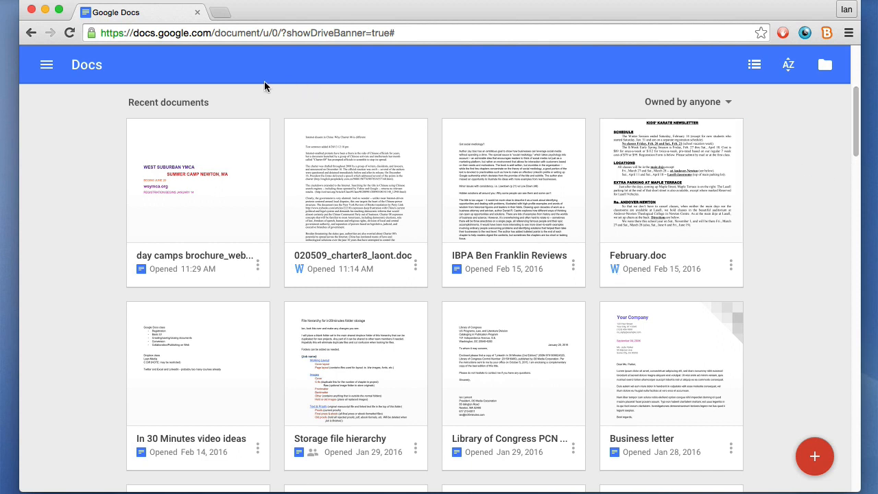
pyautogui.moveTo(48, 145)
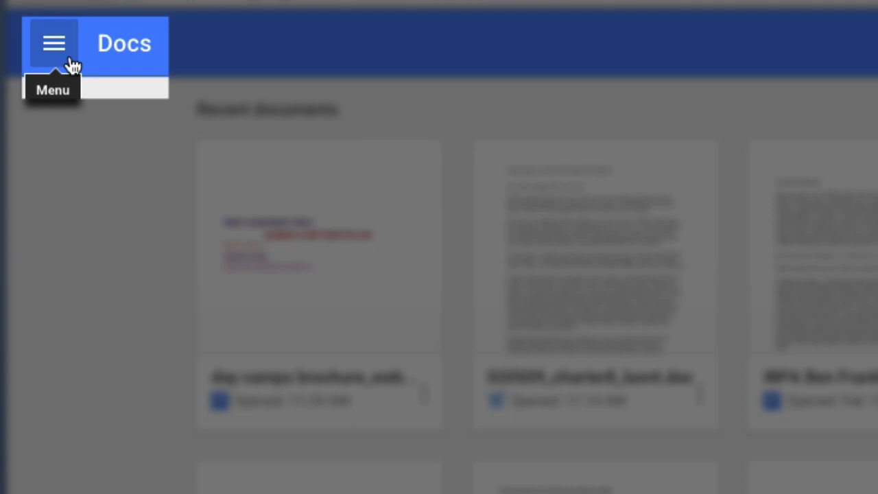
# - Reveal the main menu drawer and go into the Docs home Settings from it
pyautogui.click(53, 43)
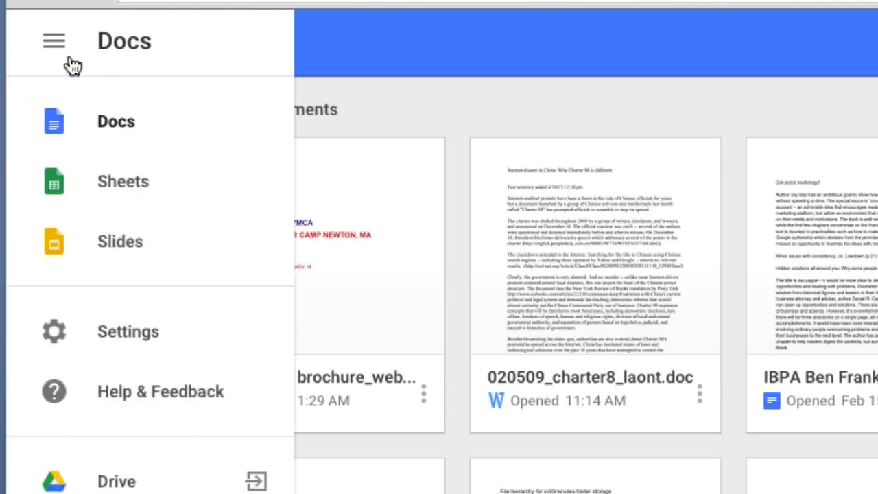
pyautogui.moveTo(233, 52)
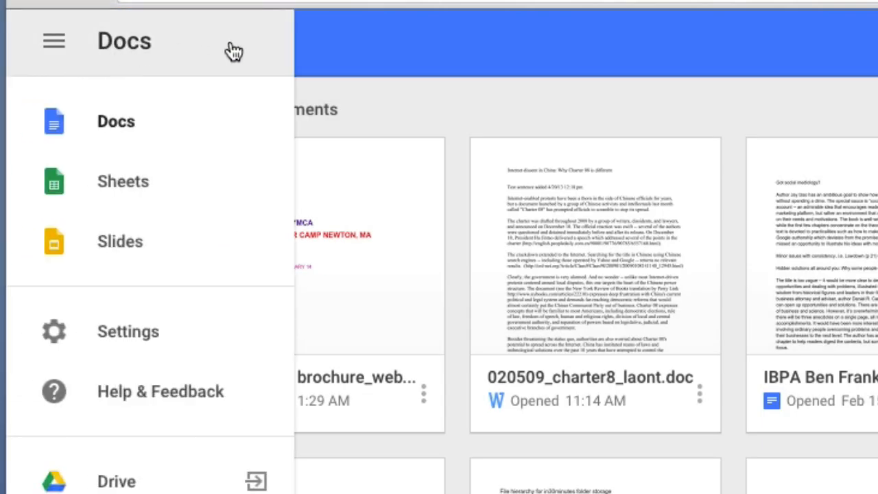
pyautogui.moveTo(195, 187)
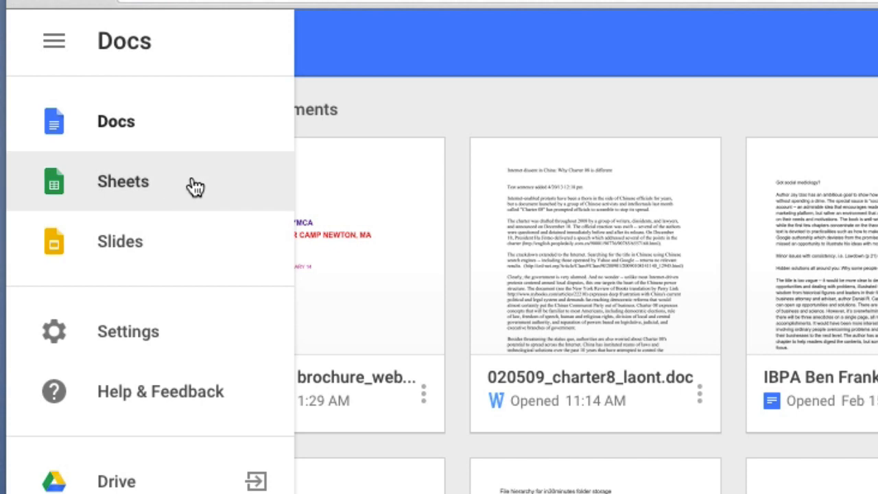
pyautogui.moveTo(217, 190)
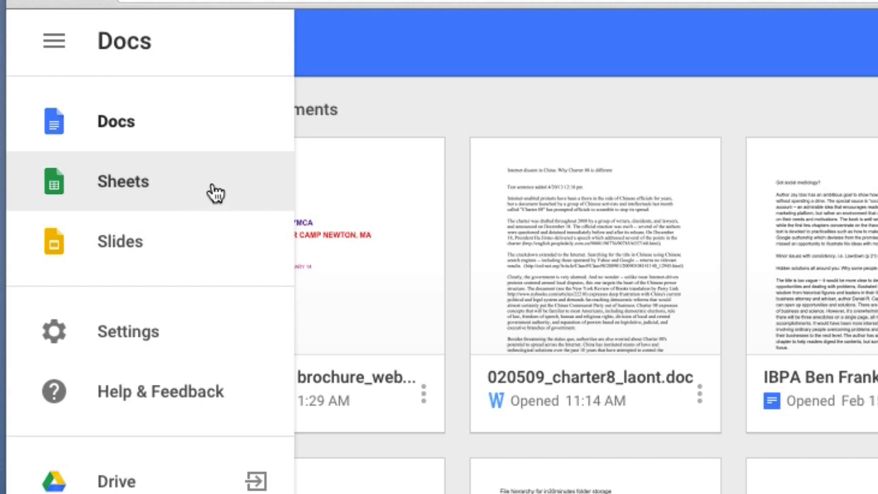
pyautogui.moveTo(225, 245)
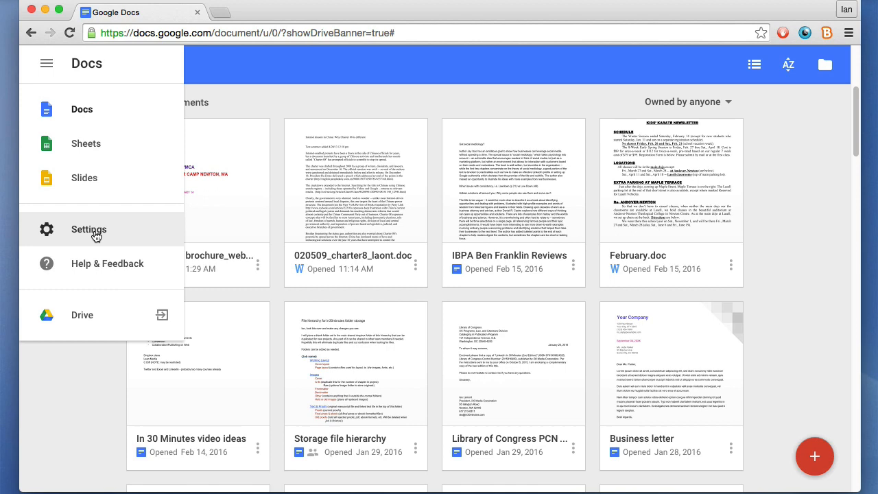
pyautogui.click(87, 229)
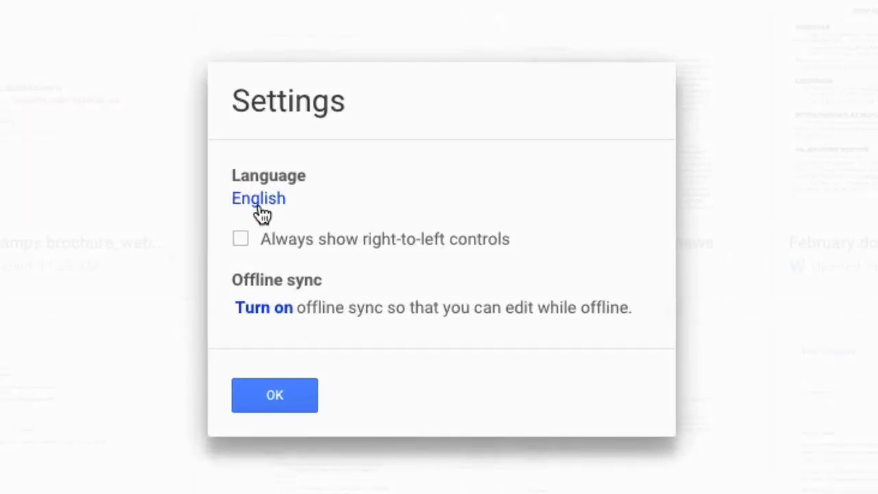
pyautogui.moveTo(274, 322)
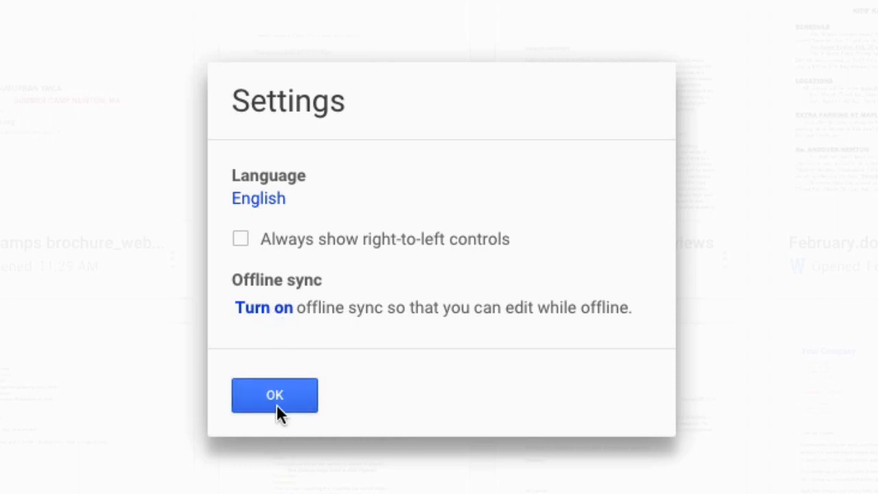
# - Dismiss the Settings dialog with OK, keeping English and offline options unchanged
pyautogui.click(275, 395)
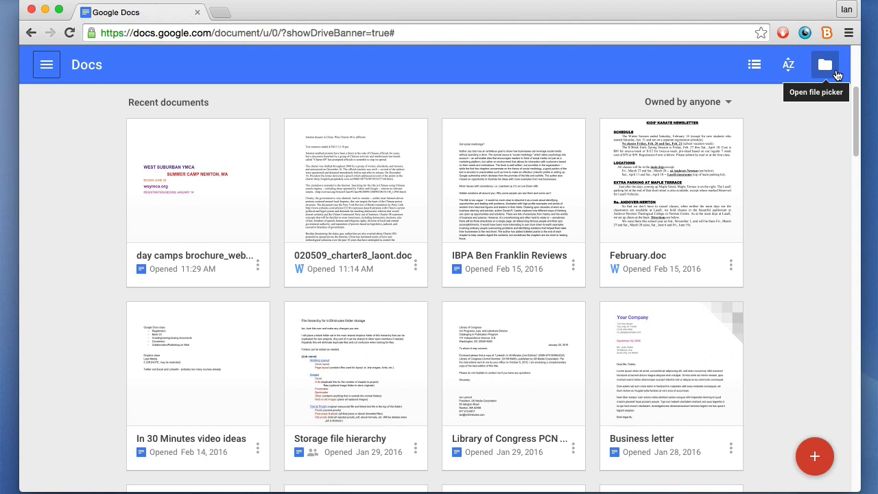
# - Bring up the Open a file dialog and switch it to the Upload section
pyautogui.click(826, 65)
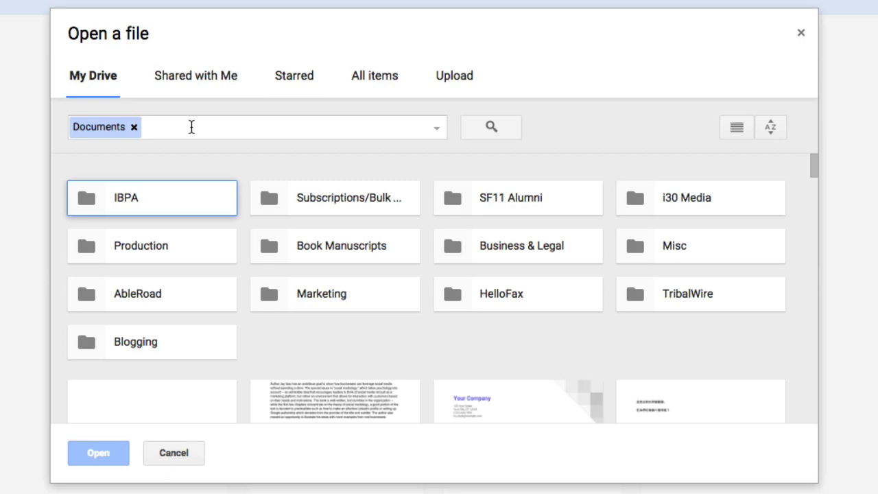
pyautogui.moveTo(166, 211)
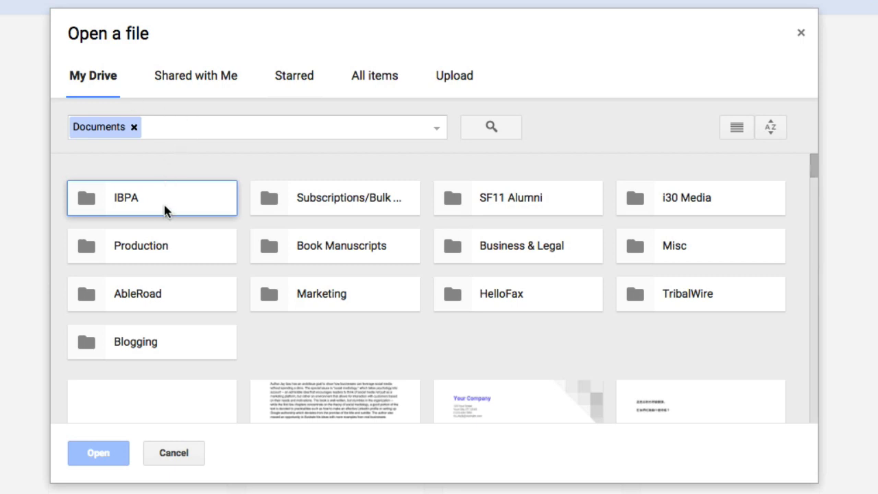
pyautogui.moveTo(662, 383)
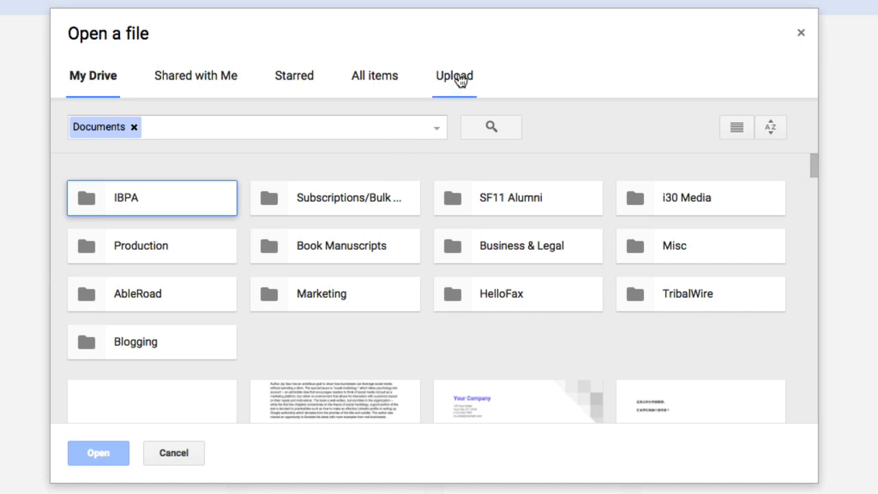
pyautogui.click(453, 76)
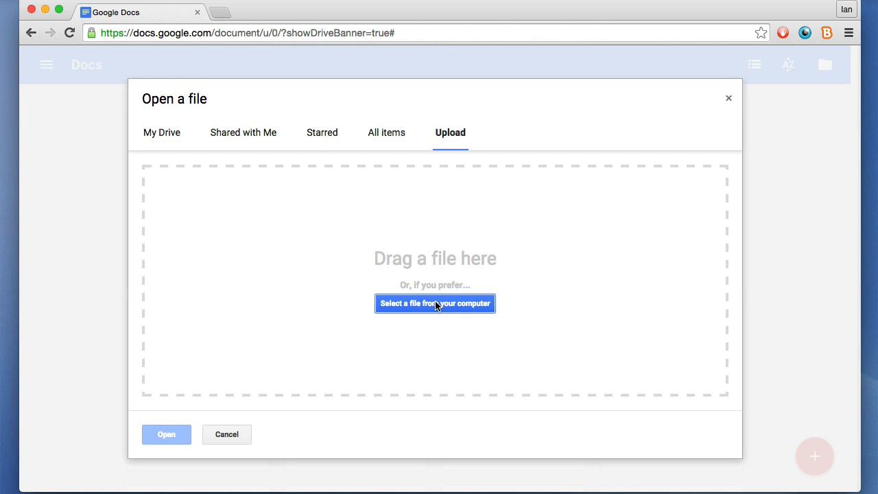
pyautogui.moveTo(477, 313)
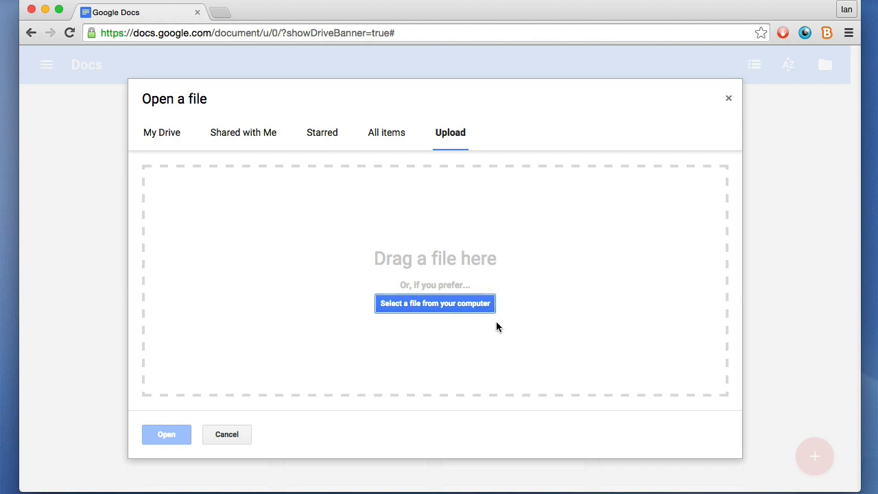
pyautogui.moveTo(499, 325)
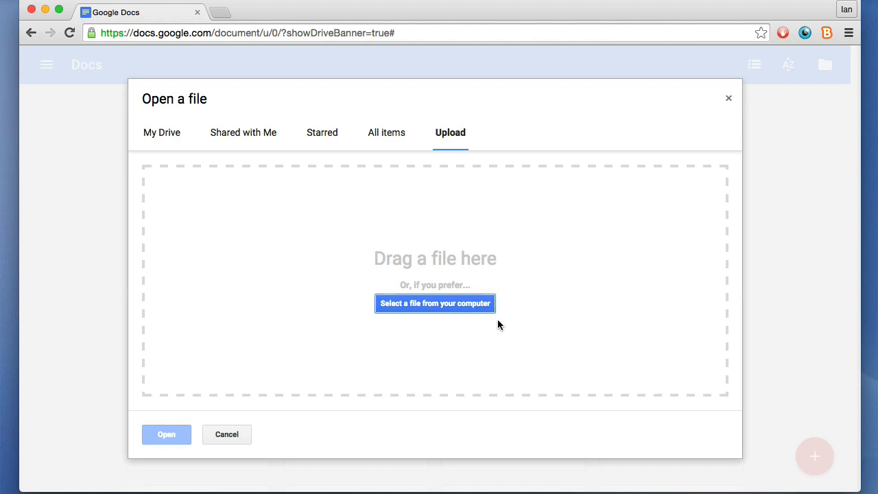
pyautogui.moveTo(262, 140)
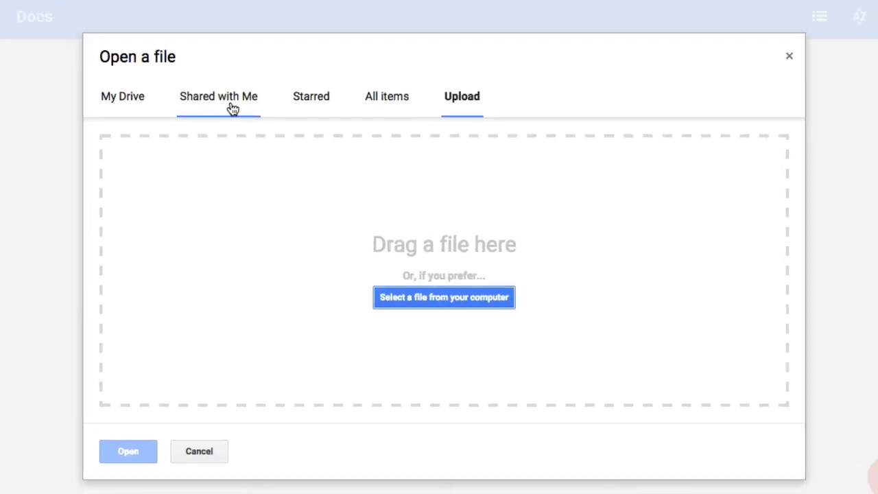
# - Browse the Shared with me files in the picker before closing it without uploading
pyautogui.click(219, 96)
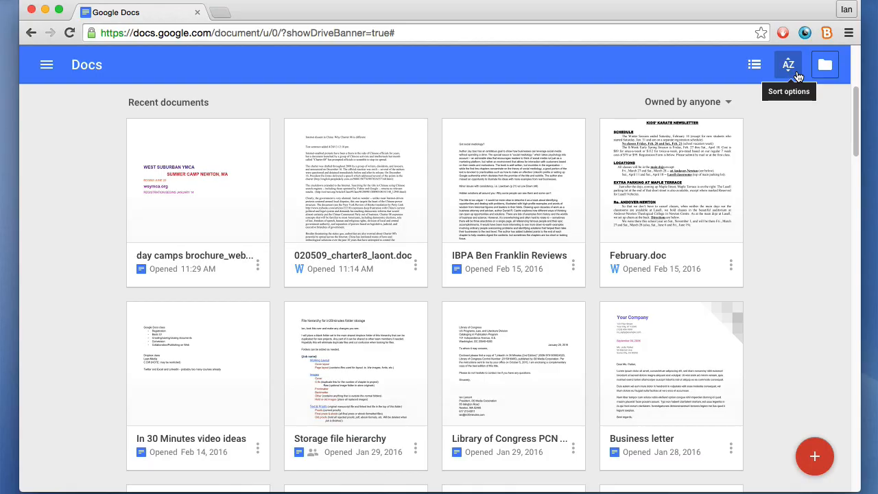
pyautogui.click(787, 64)
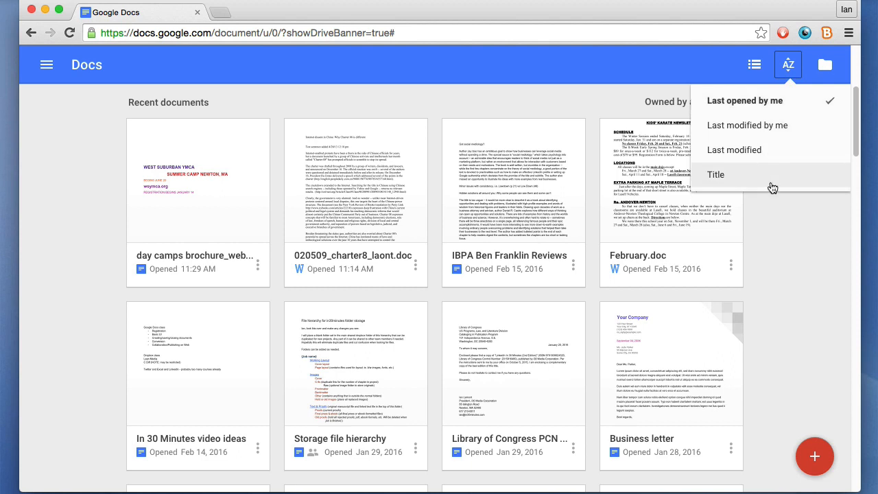
pyautogui.moveTo(794, 181)
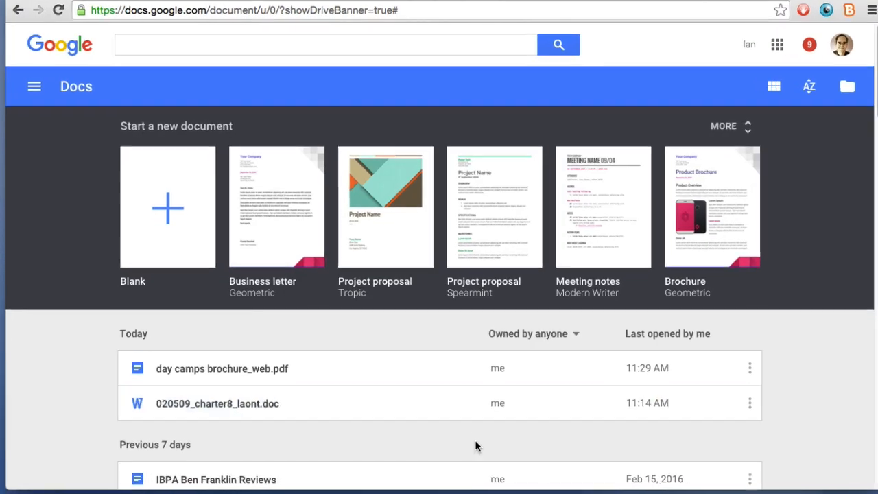
pyautogui.scroll(-3)
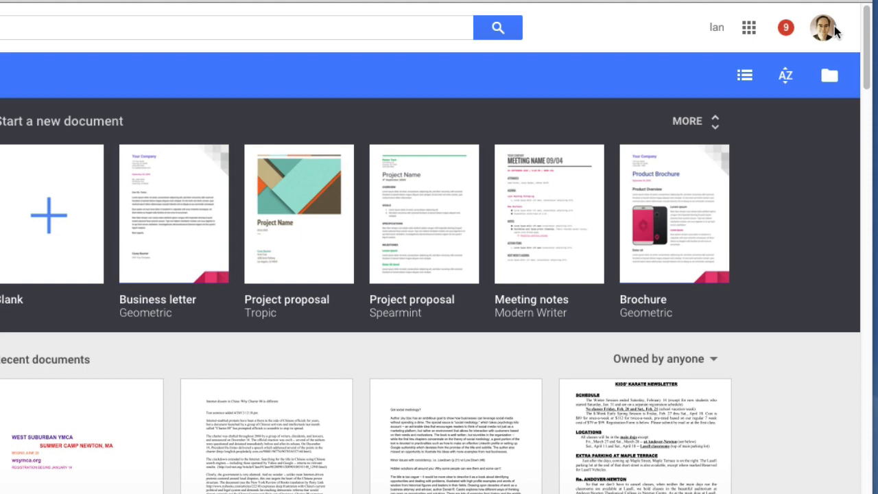
pyautogui.click(826, 28)
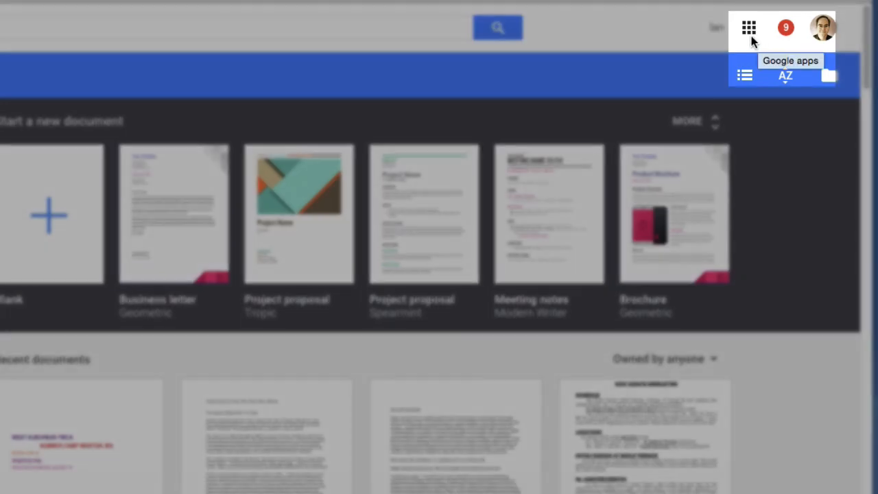
pyautogui.click(749, 27)
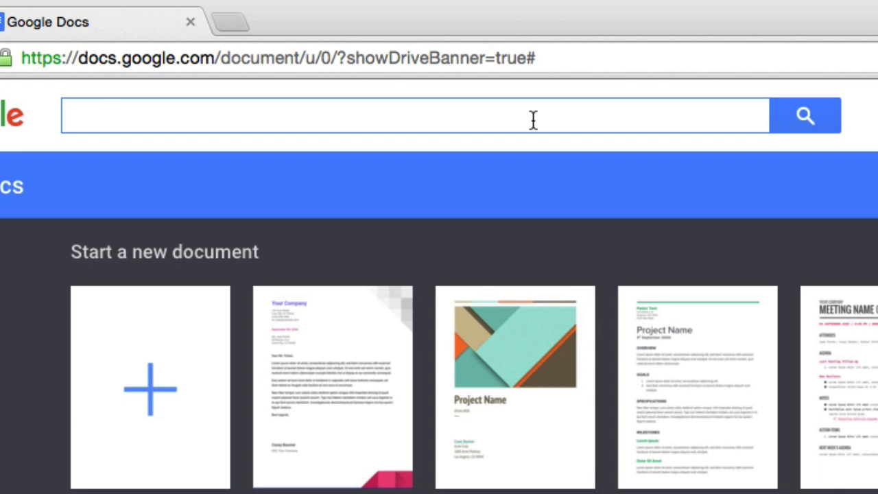
pyautogui.moveTo(525, 122)
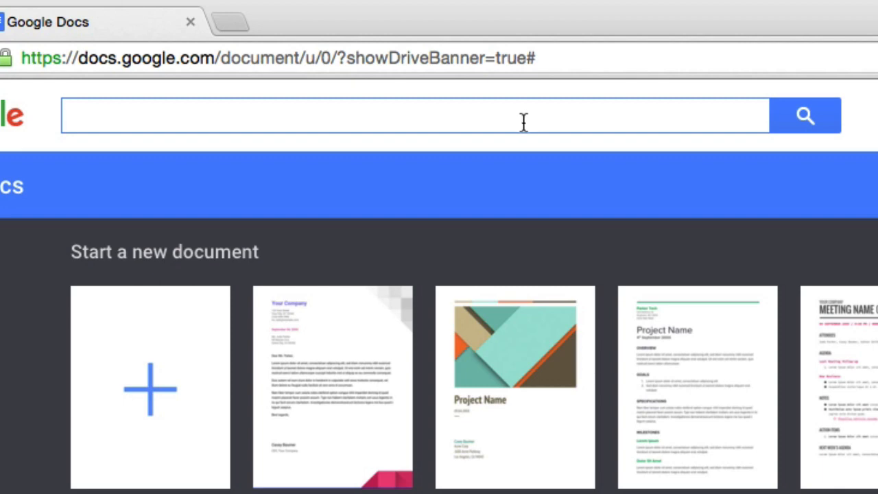
pyautogui.moveTo(490, 119)
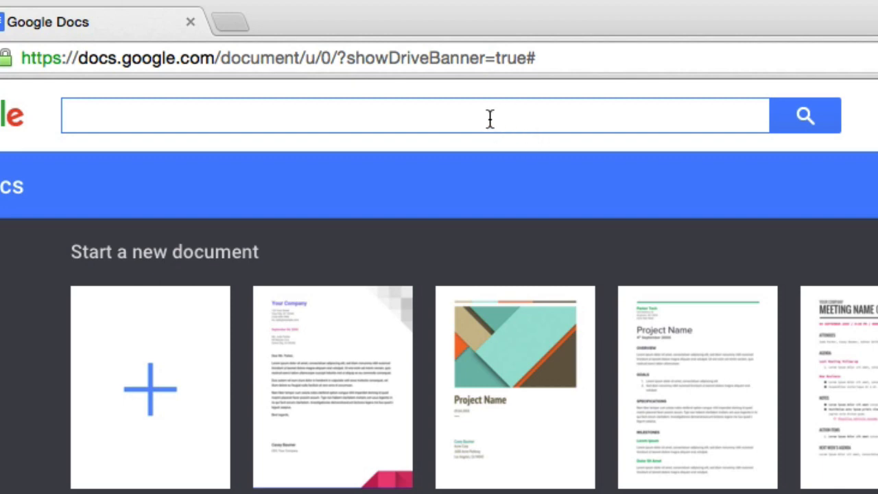